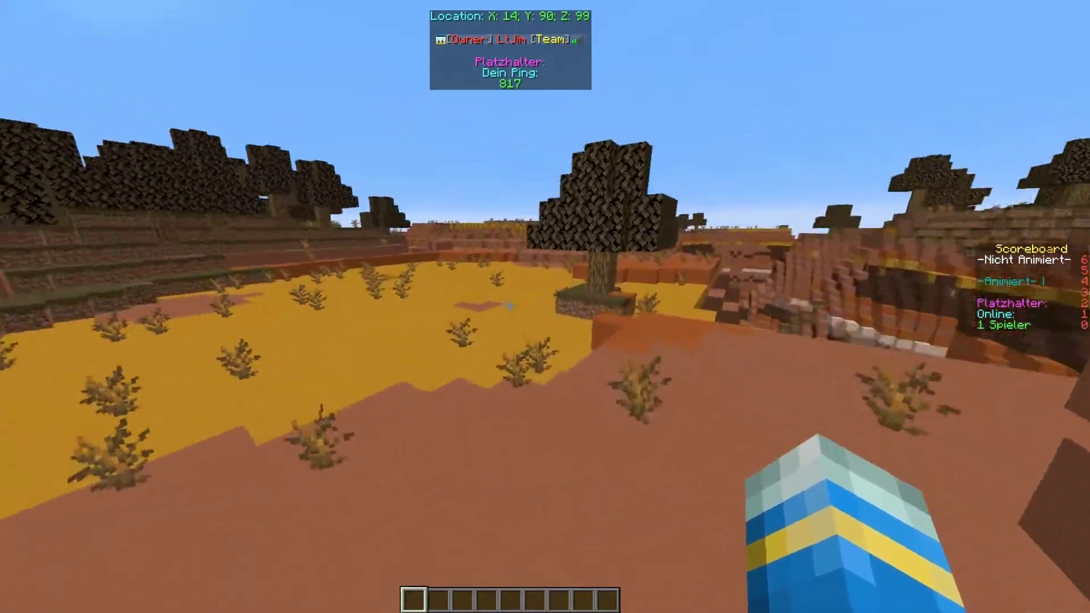
{"action": "mouse_move", "coordinate": [544, 306]}
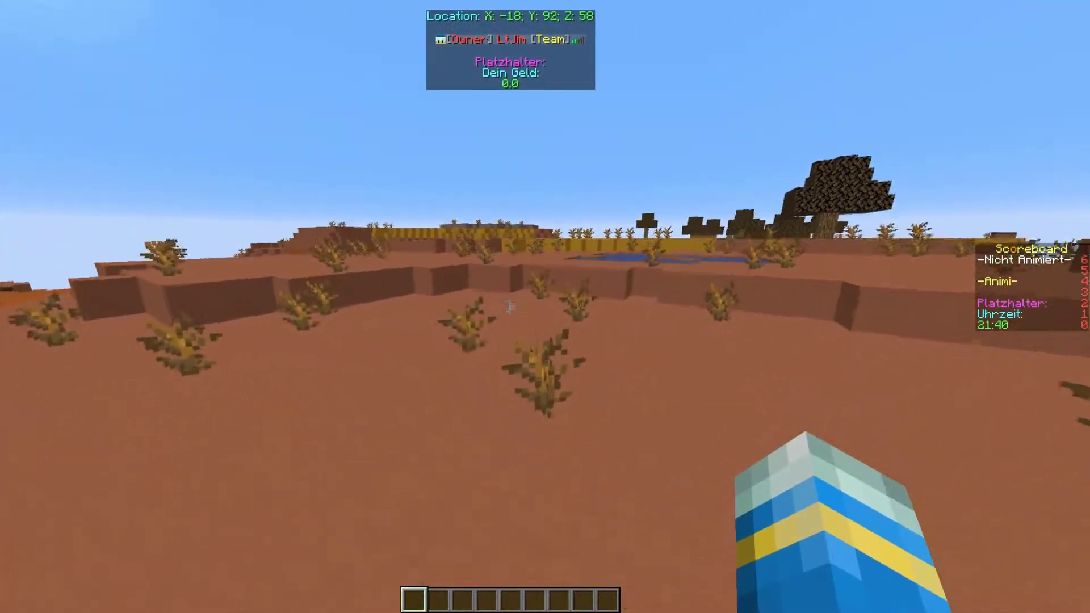
{"action": "mouse_move", "coordinate": [511, 306]}
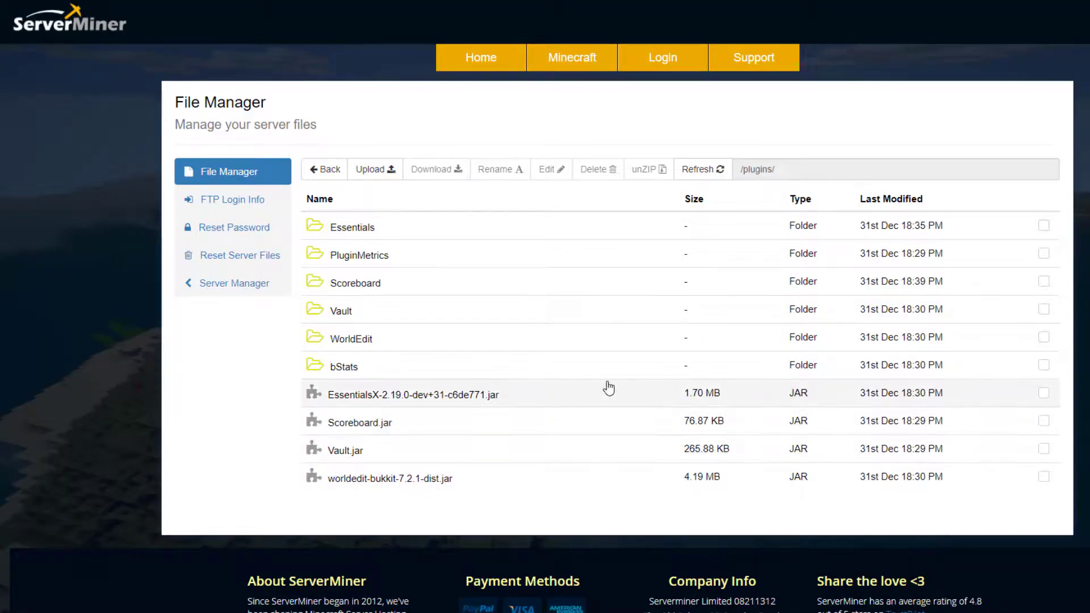
{"action": "mouse_move", "coordinate": [393, 287]}
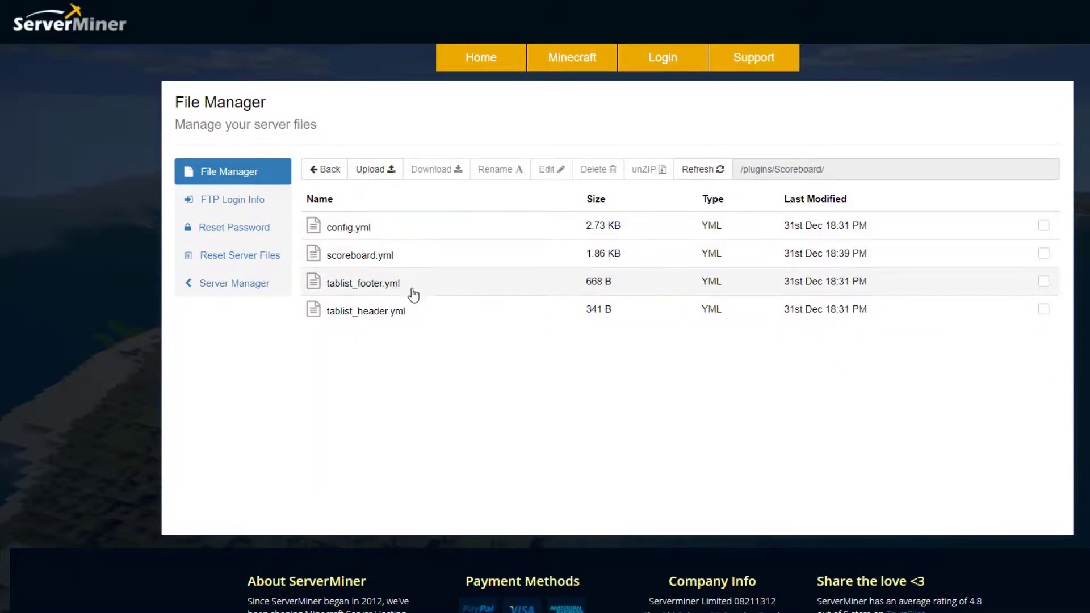
{"action": "mouse_move", "coordinate": [347, 266]}
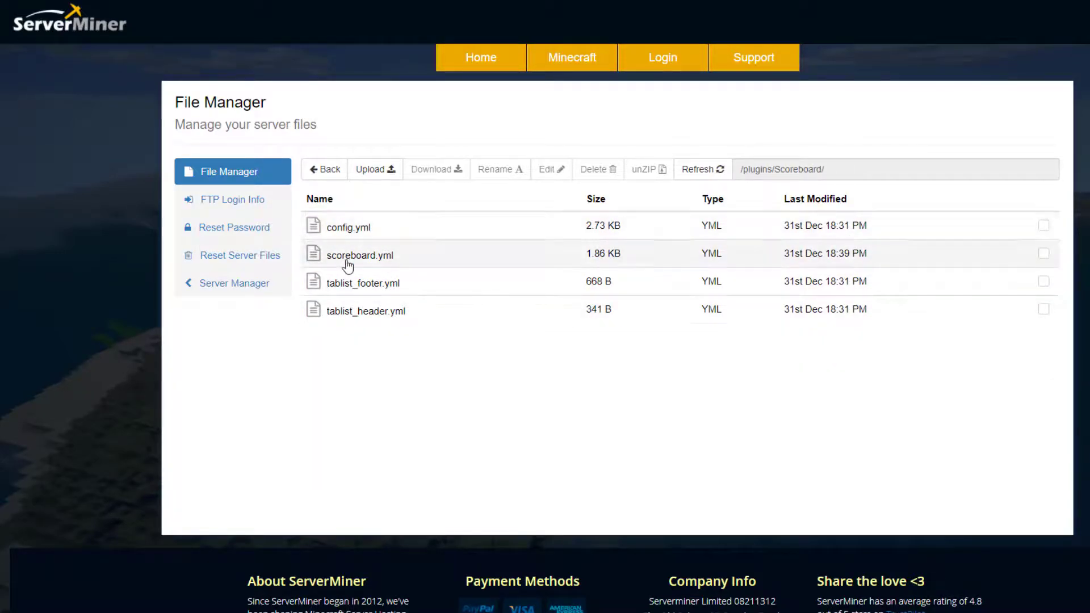
{"action": "mouse_move", "coordinate": [385, 318]}
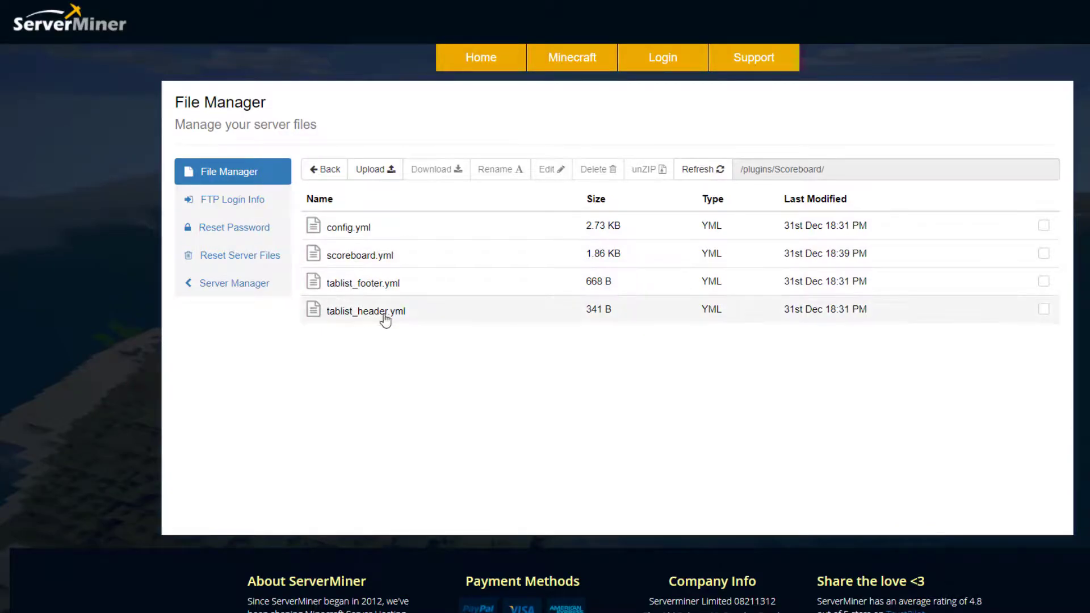
{"action": "mouse_move", "coordinate": [397, 229]}
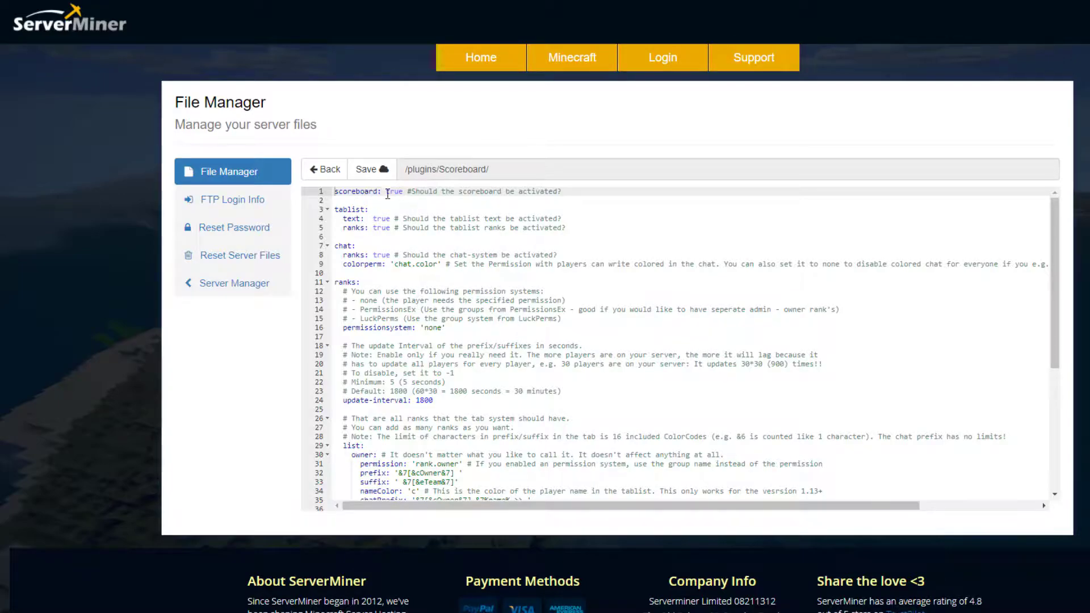
{"action": "left_click", "coordinate": [361, 201]}
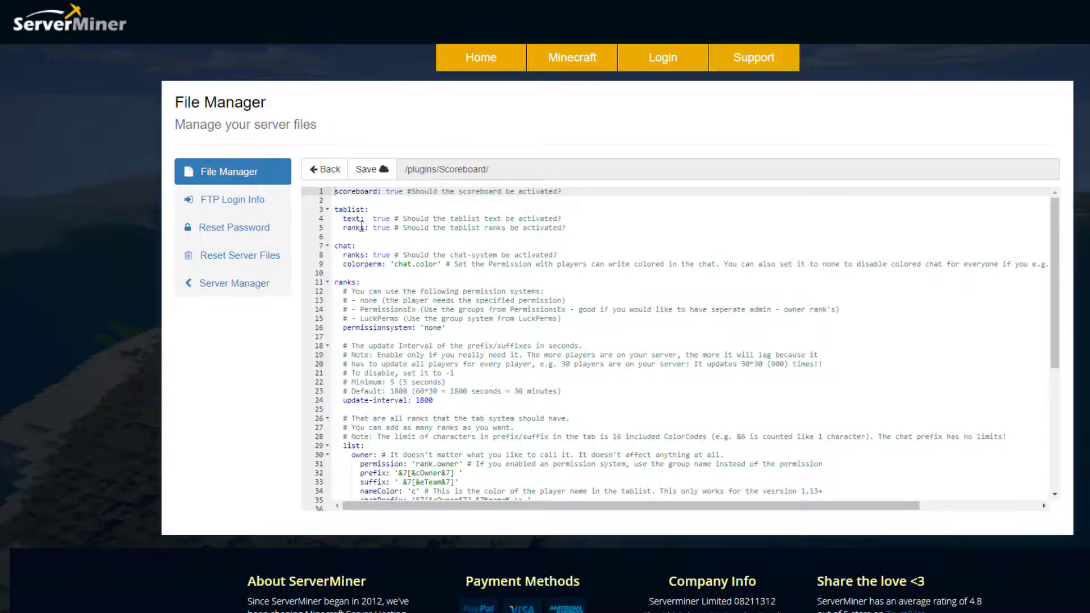
{"action": "scroll", "scroll_direction": "down", "scroll_amount": 3}
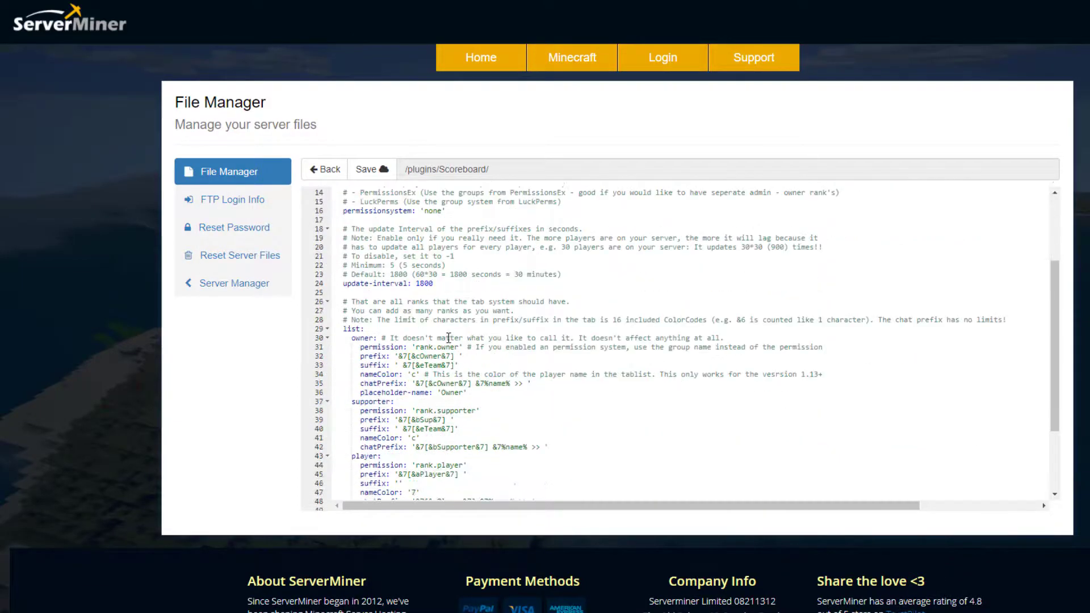
{"action": "scroll", "scroll_direction": "down", "scroll_amount": 3}
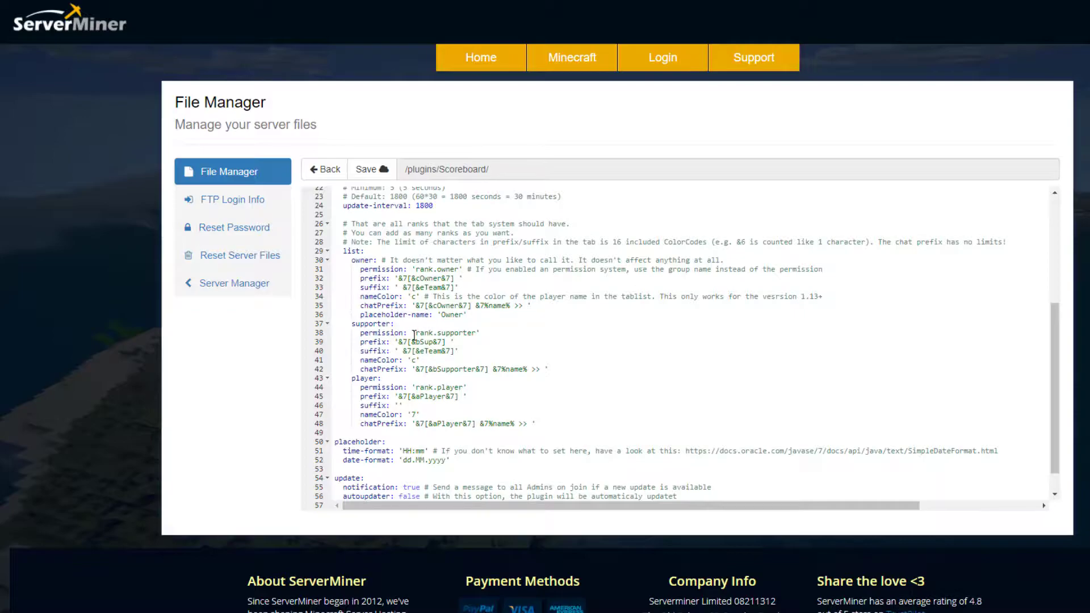
{"action": "scroll", "scroll_direction": "down", "scroll_amount": 3}
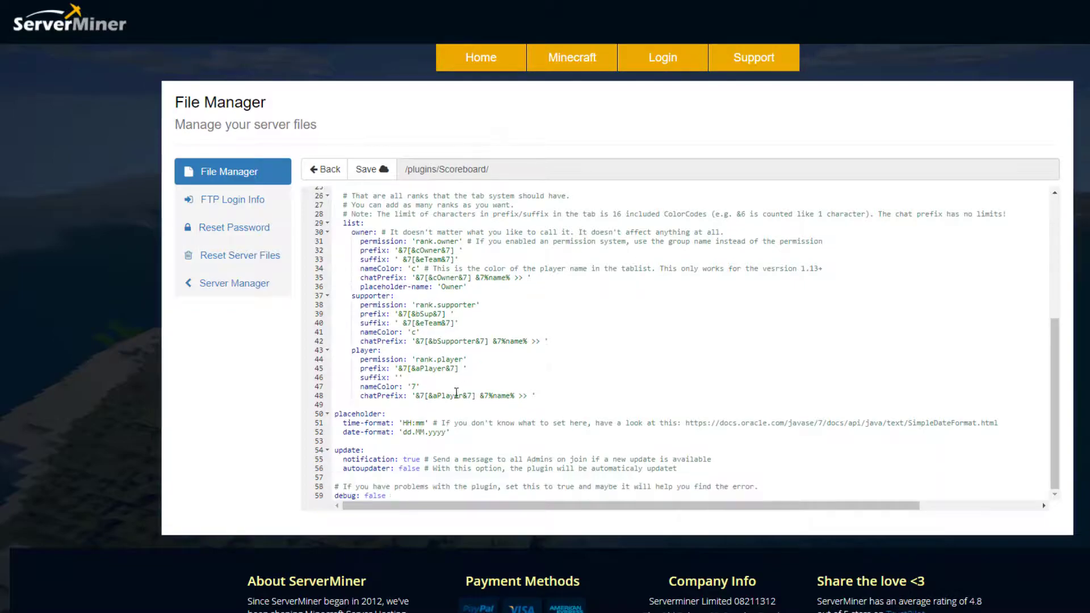
{"action": "scroll", "scroll_direction": "down", "scroll_amount": 3}
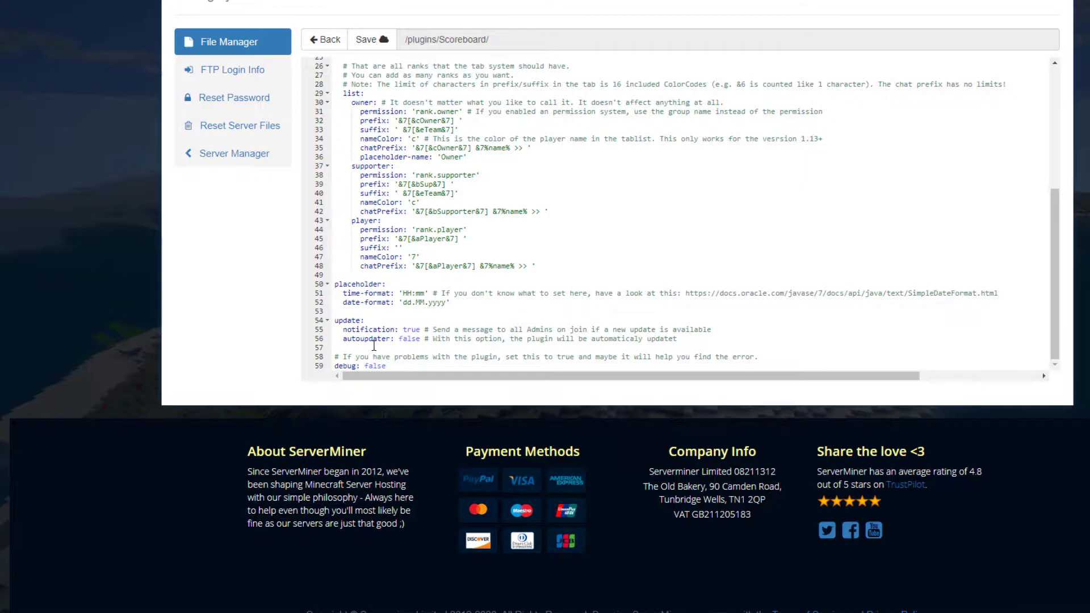
{"action": "scroll", "scroll_direction": "up", "scroll_amount": 3}
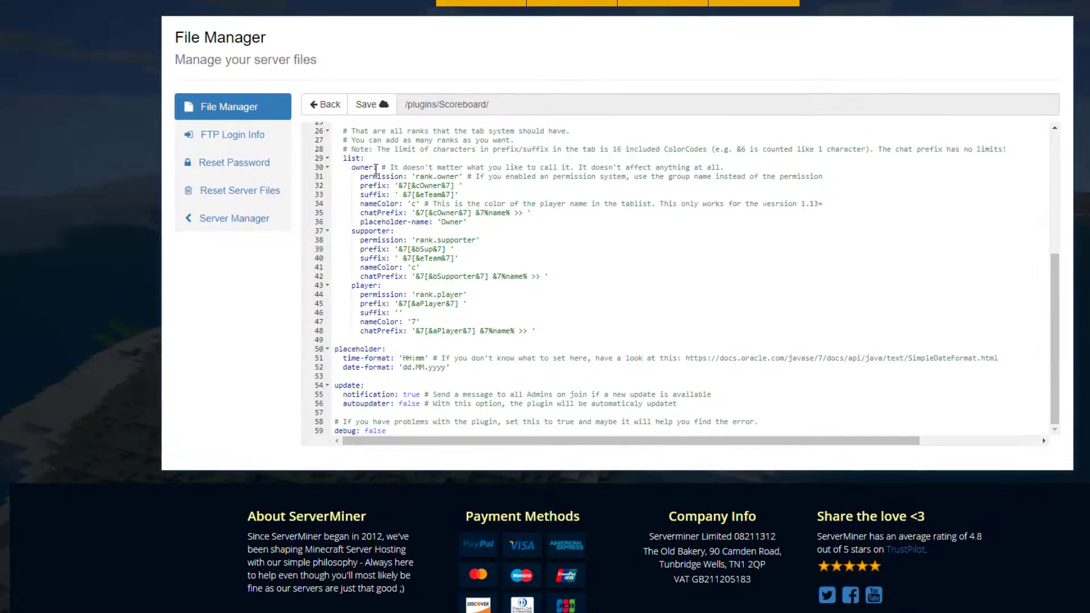
{"action": "scroll", "scroll_direction": "up", "scroll_amount": 3}
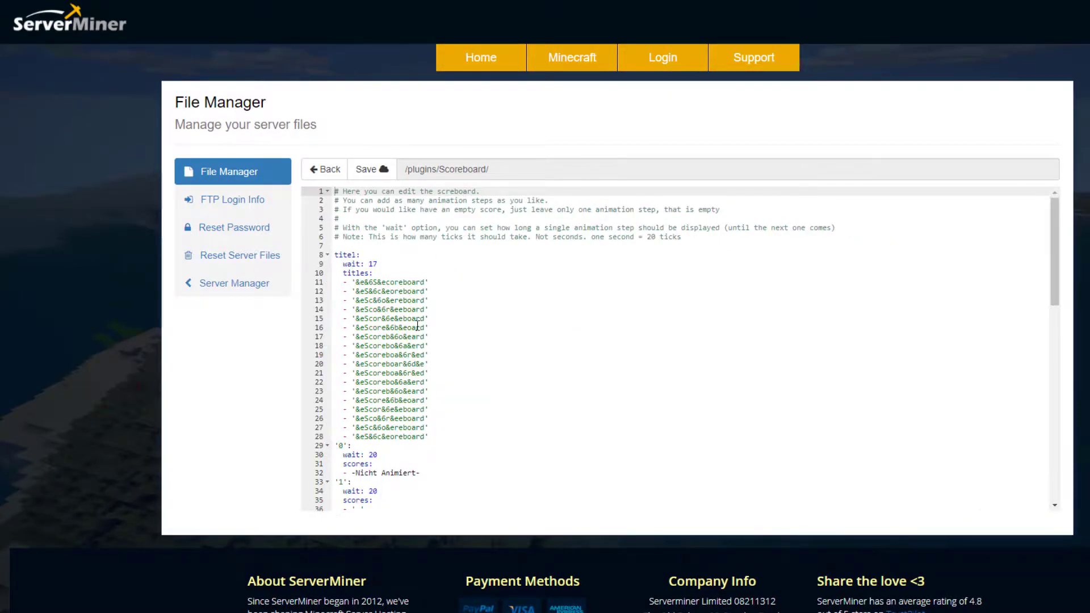
{"action": "scroll", "scroll_direction": "down", "scroll_amount": 3}
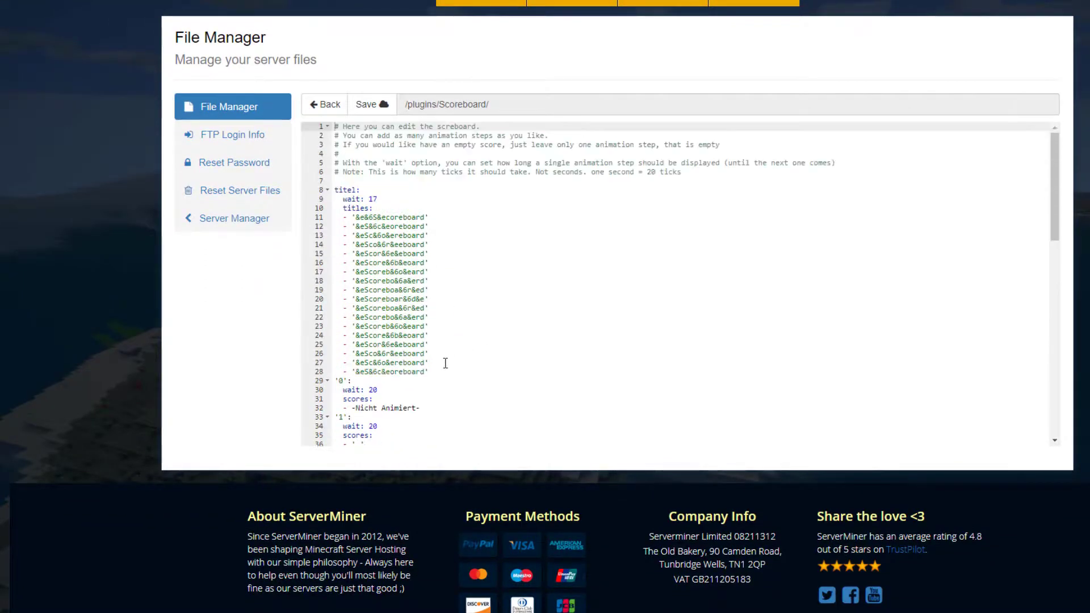
{"action": "scroll", "scroll_direction": "up", "scroll_amount": 3}
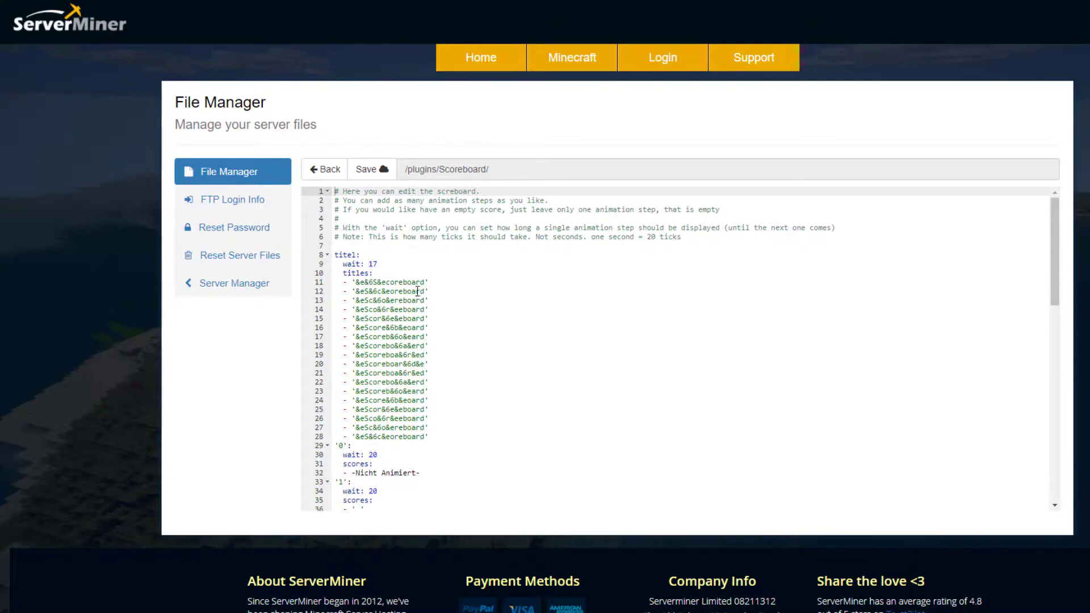
{"action": "left_click", "coordinate": [351, 263]}
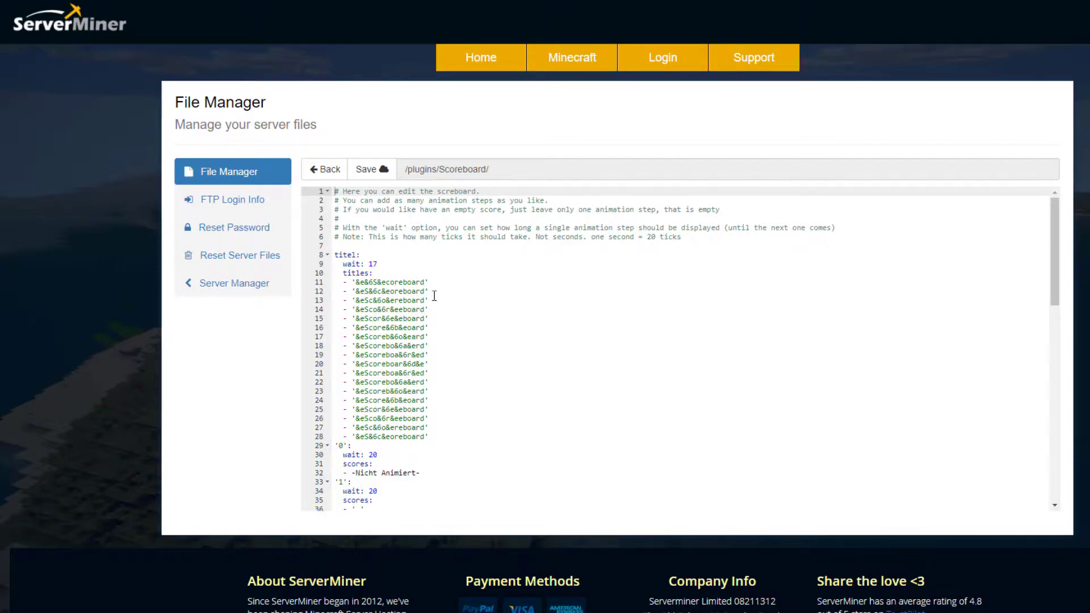
{"action": "mouse_move", "coordinate": [628, 249]}
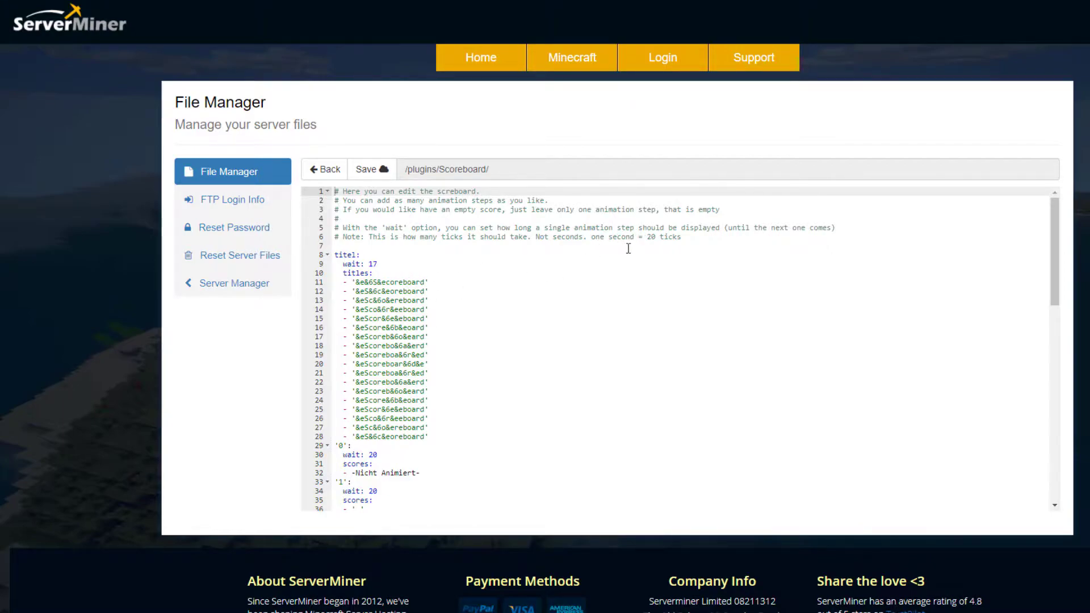
{"action": "mouse_move", "coordinate": [690, 246]}
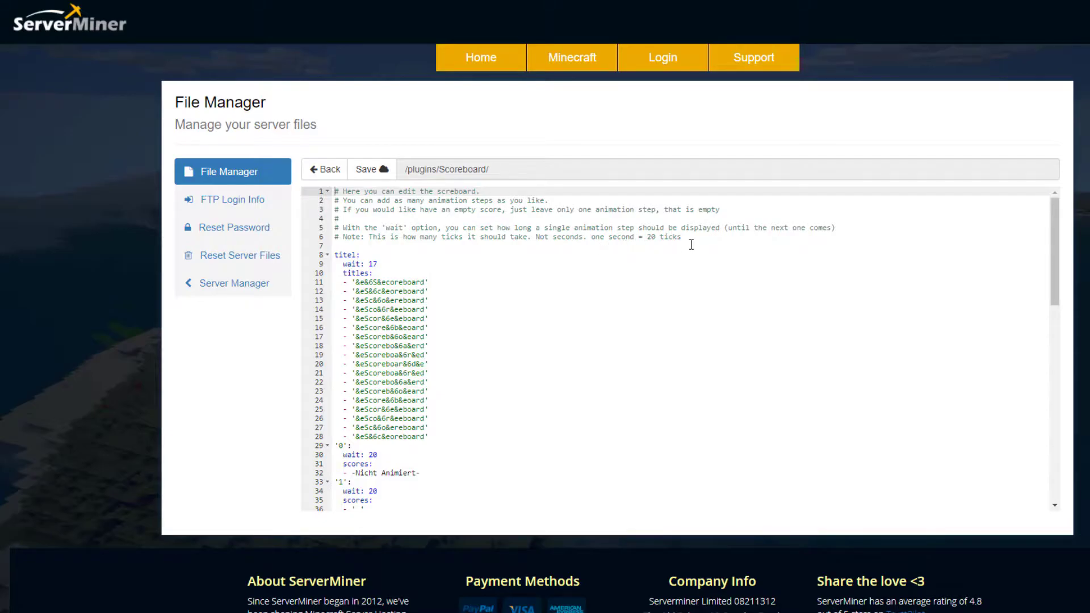
{"action": "scroll", "scroll_direction": "down", "scroll_amount": 3}
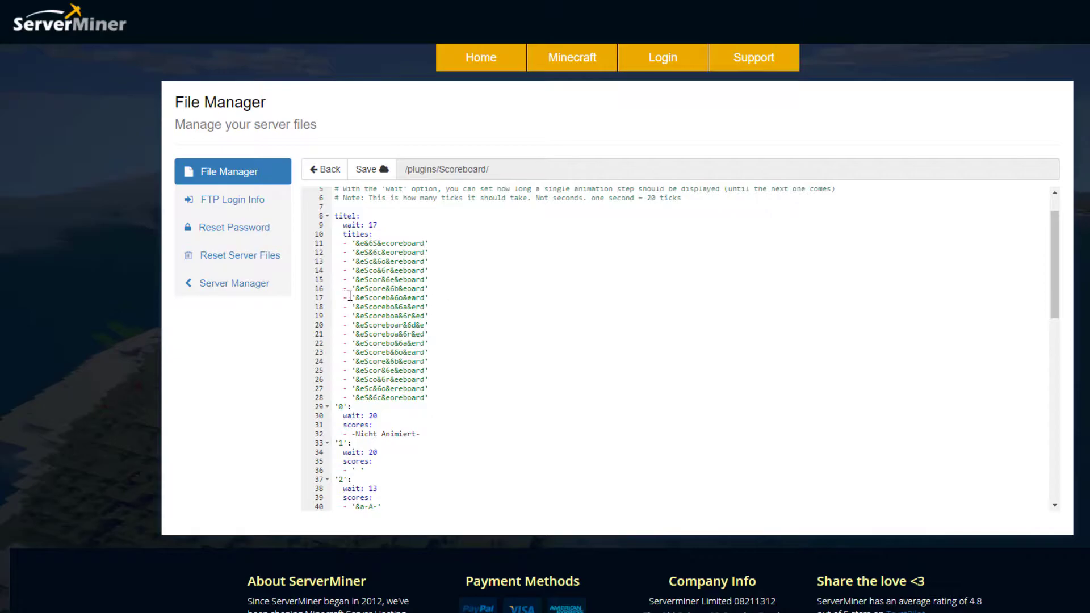
{"action": "scroll", "scroll_direction": "down", "scroll_amount": 3}
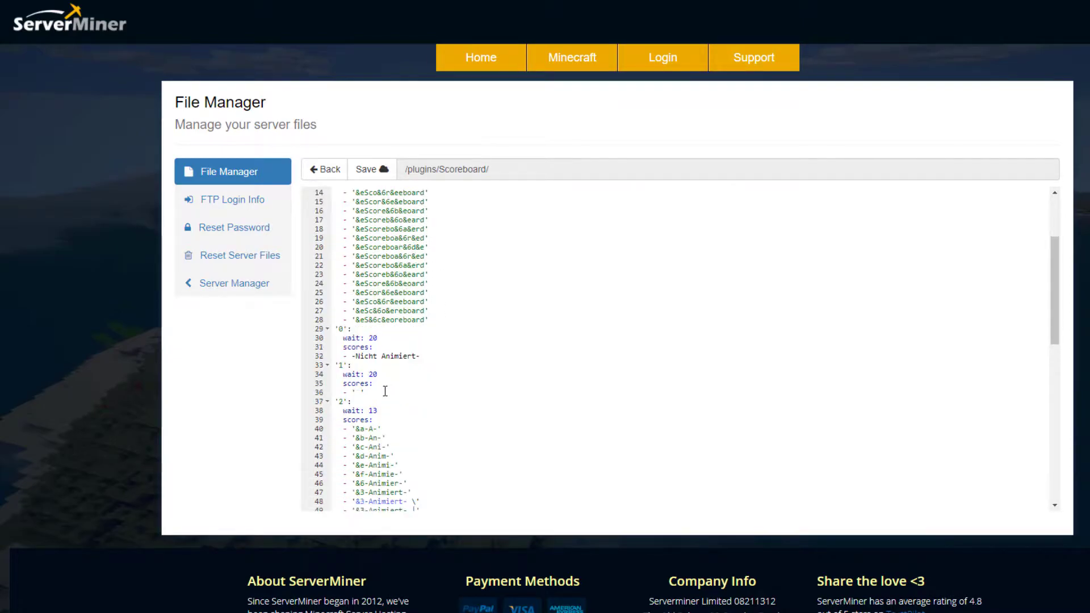
{"action": "scroll", "scroll_direction": "down", "scroll_amount": 3}
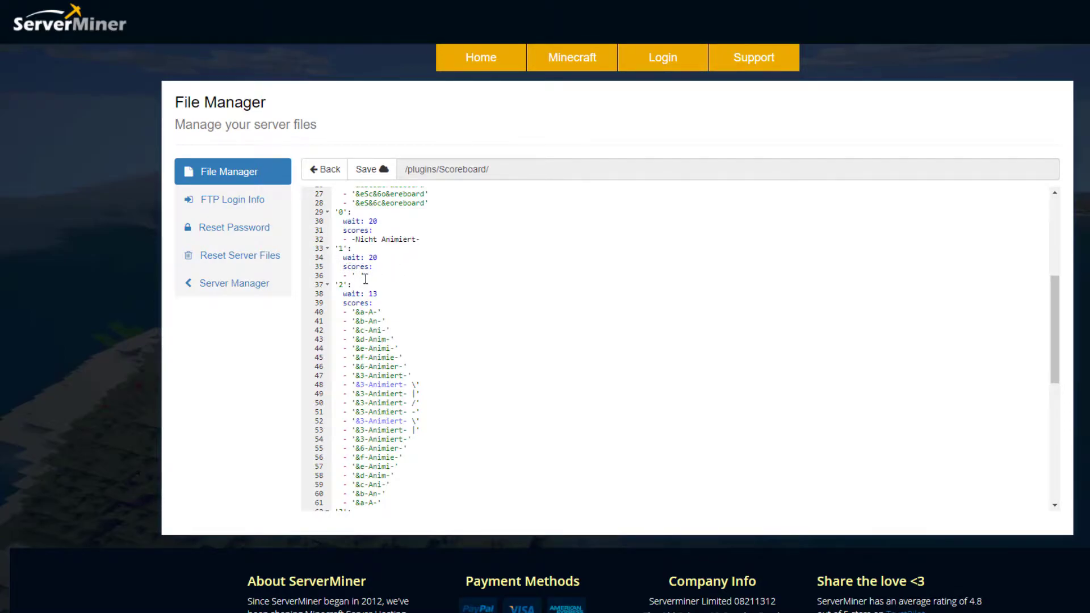
{"action": "scroll", "scroll_direction": "down", "scroll_amount": 3}
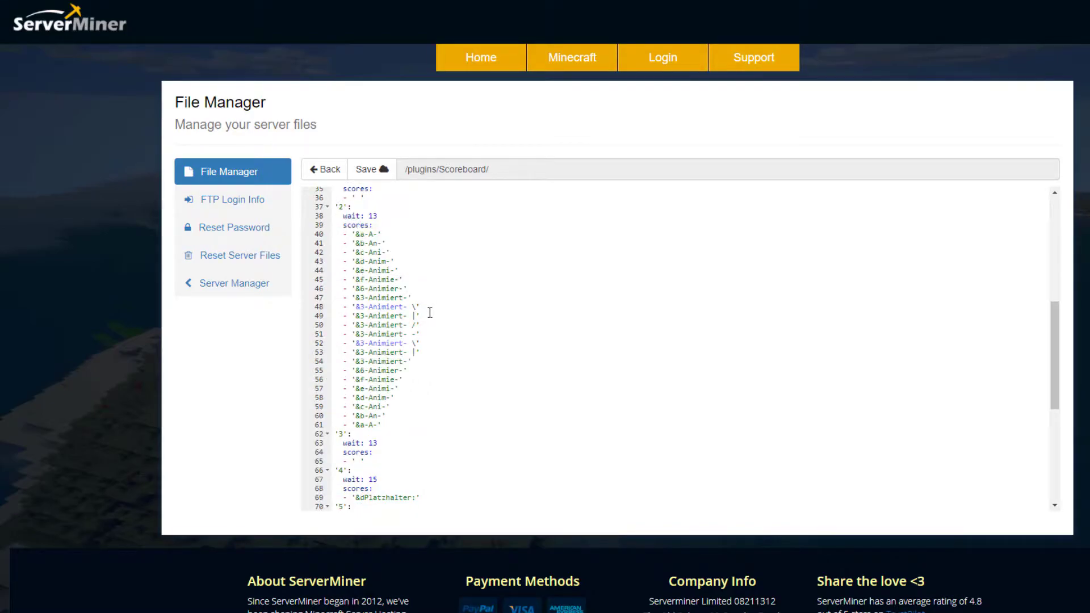
{"action": "scroll", "scroll_direction": "down", "scroll_amount": 3}
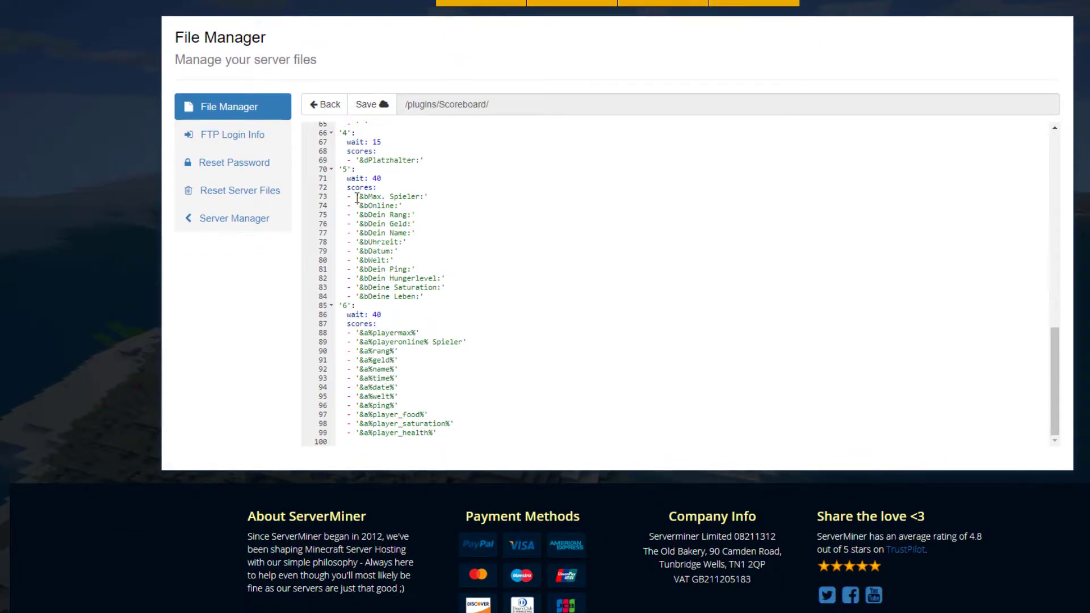
{"action": "mouse_move", "coordinate": [390, 270]}
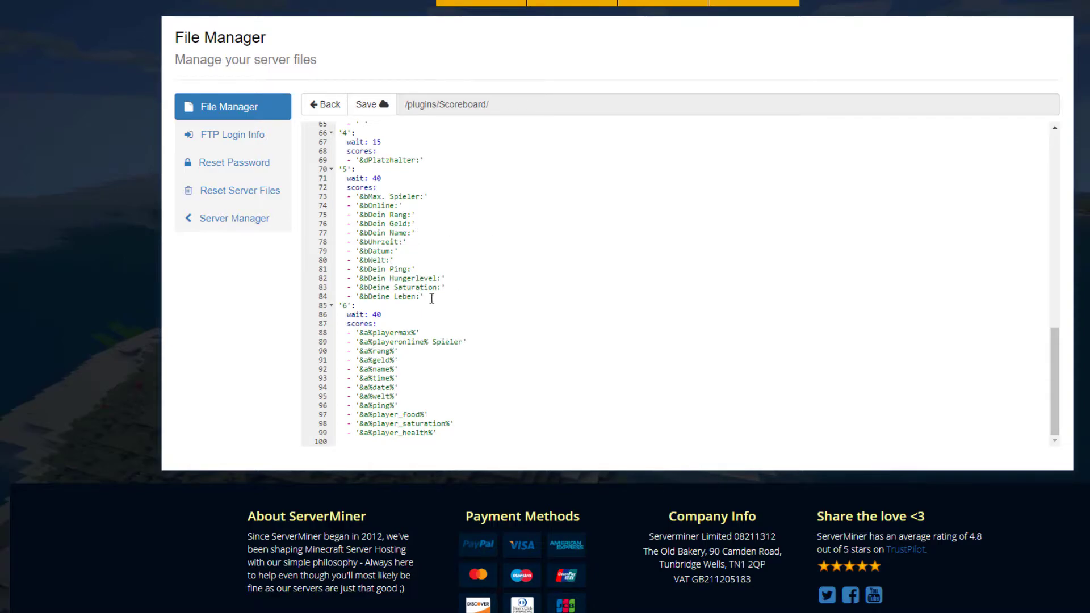
{"action": "scroll", "scroll_direction": "down", "scroll_amount": 3}
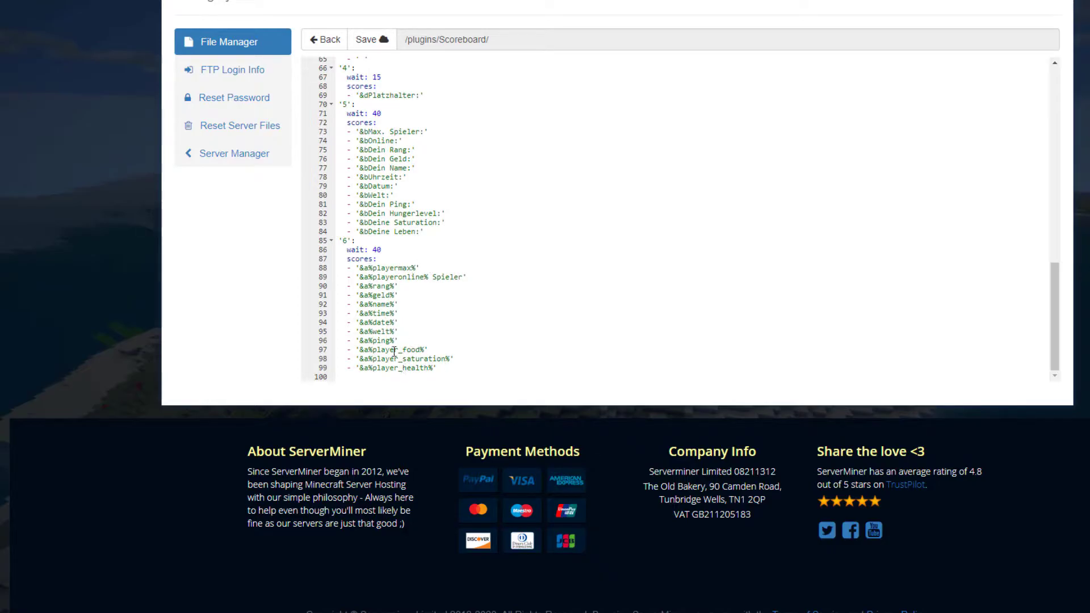
{"action": "mouse_move", "coordinate": [403, 293]}
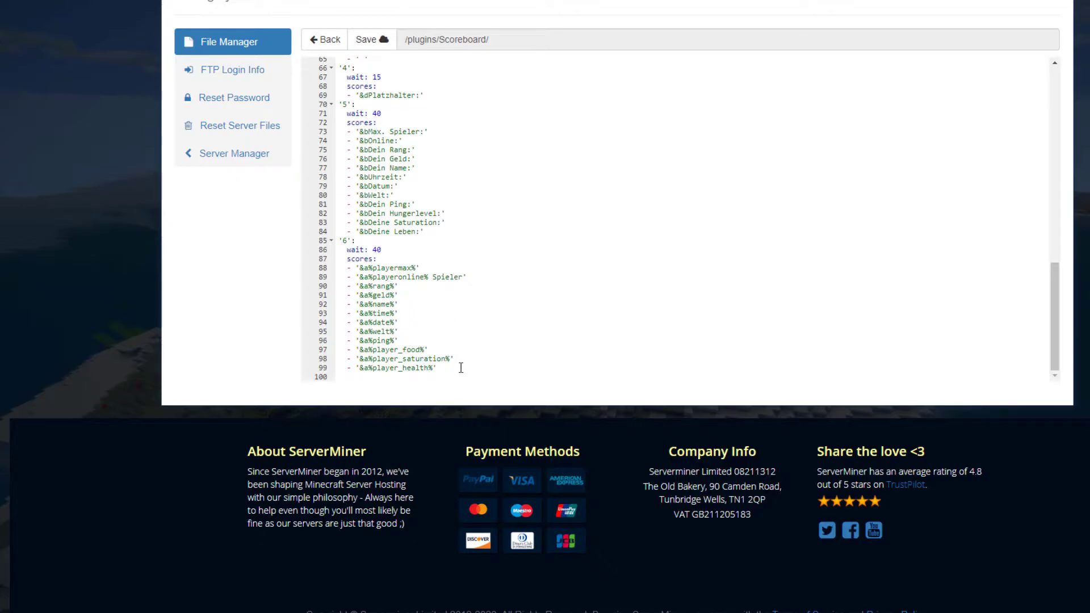
{"action": "mouse_move", "coordinate": [405, 332]}
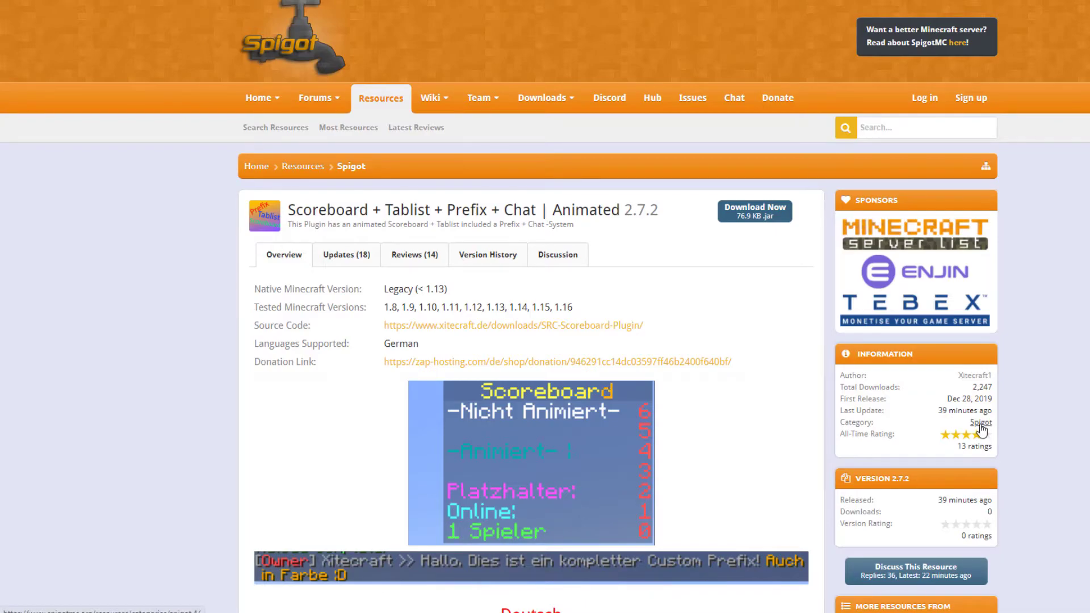
Scroll through the Scoreboard + Tablist SpigotMC page to its feature and English placeholder lists.
{"action": "scroll", "scroll_direction": "down", "scroll_amount": 3}
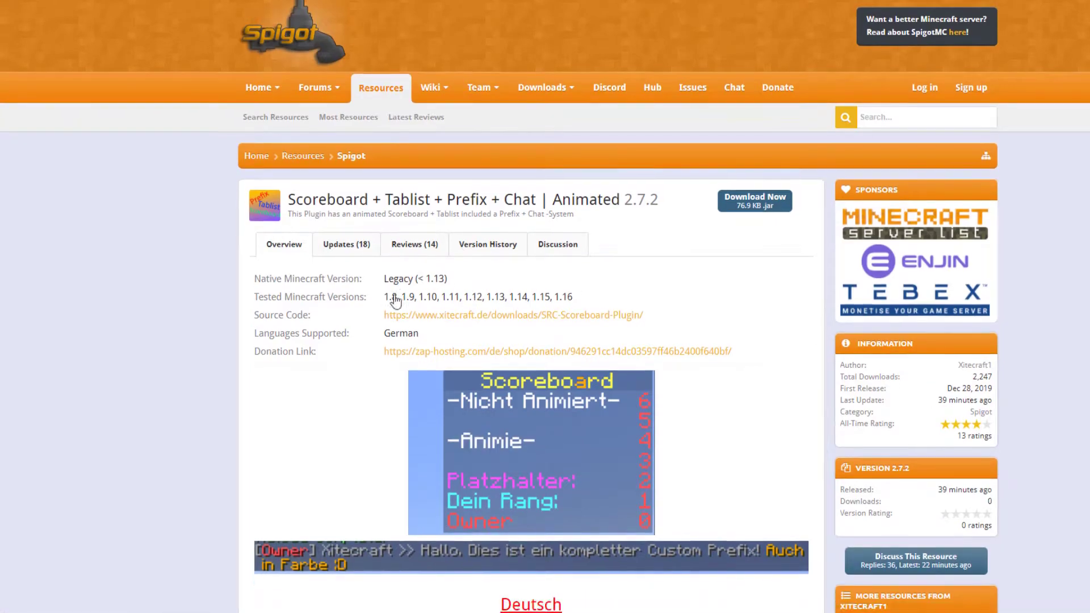
{"action": "scroll", "scroll_direction": "down", "scroll_amount": 3}
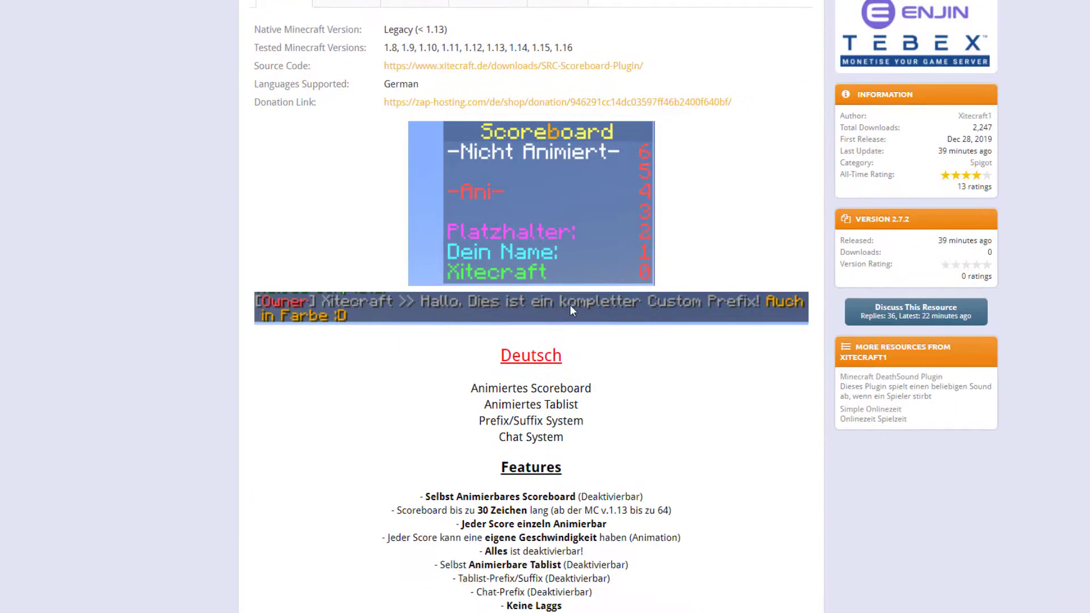
{"action": "scroll", "scroll_direction": "down", "scroll_amount": 3}
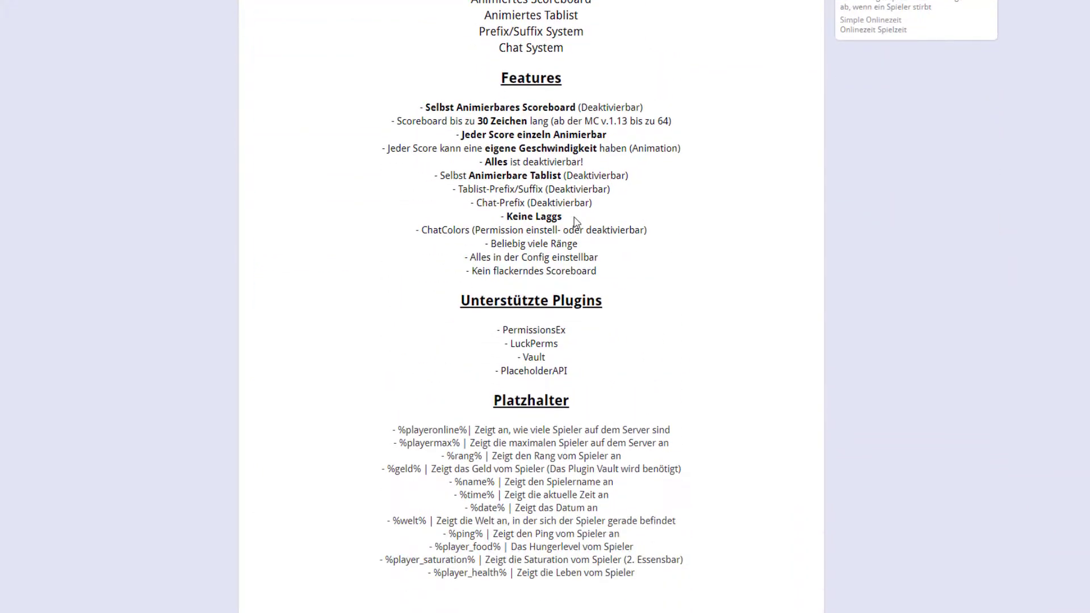
{"action": "scroll", "scroll_direction": "up", "scroll_amount": 3}
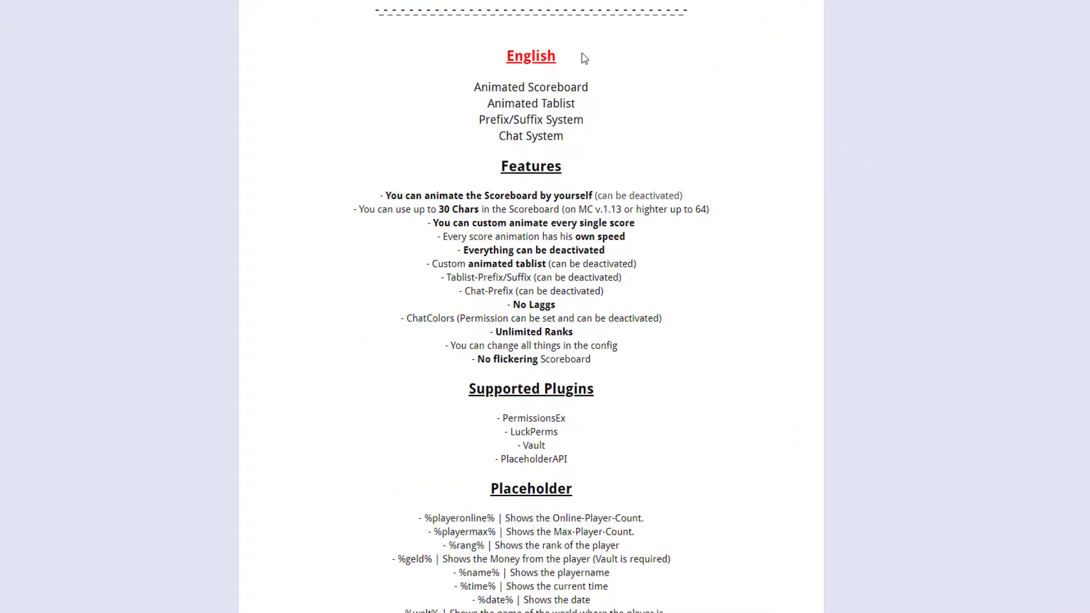
{"action": "scroll", "scroll_direction": "down", "scroll_amount": 3}
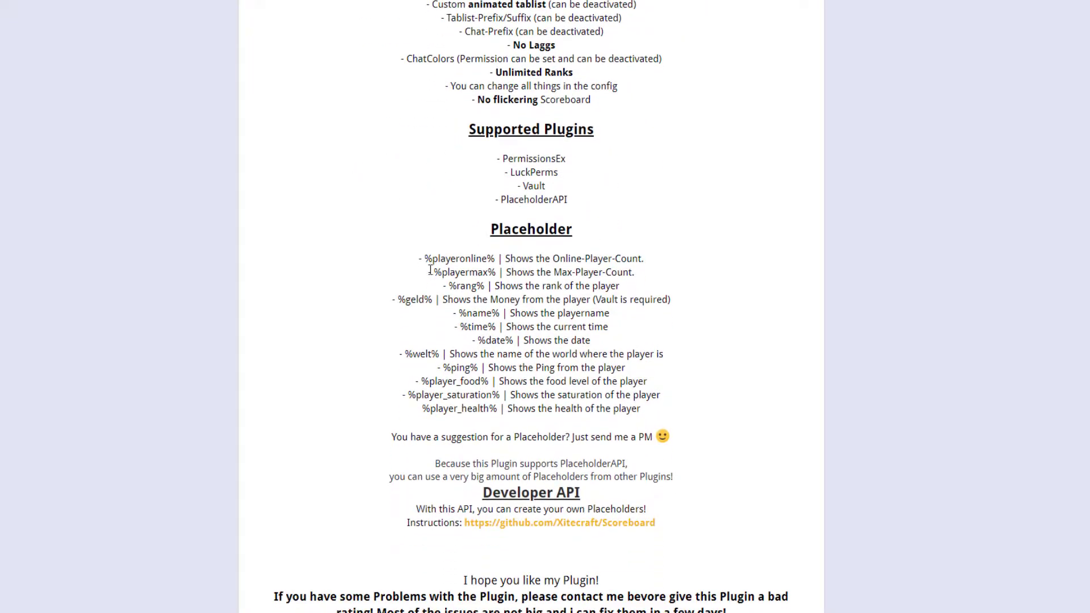
{"action": "mouse_move", "coordinate": [462, 428]}
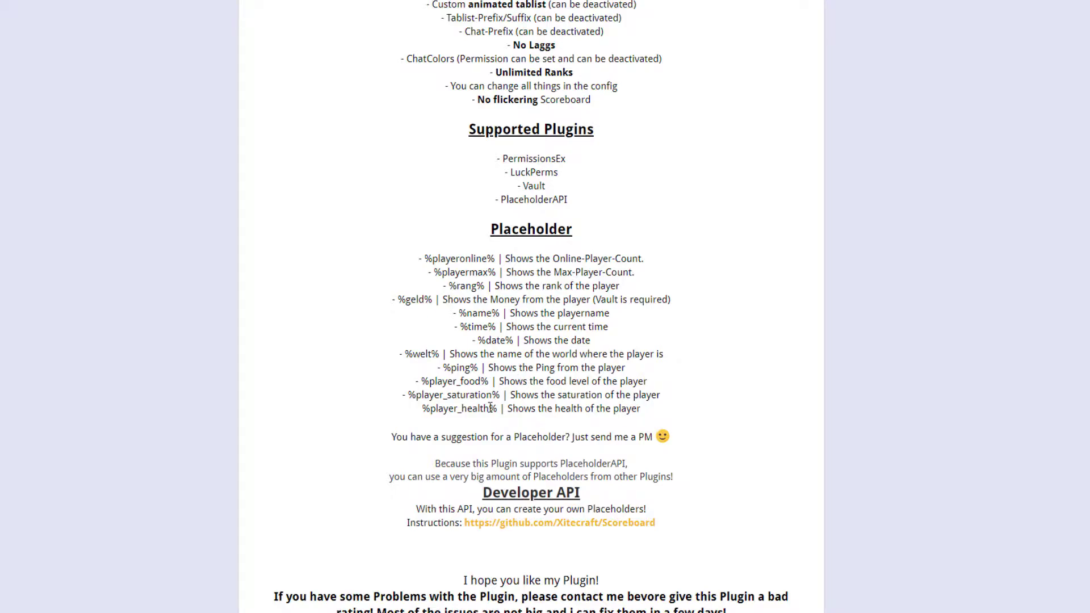
{"action": "mouse_move", "coordinate": [533, 380]}
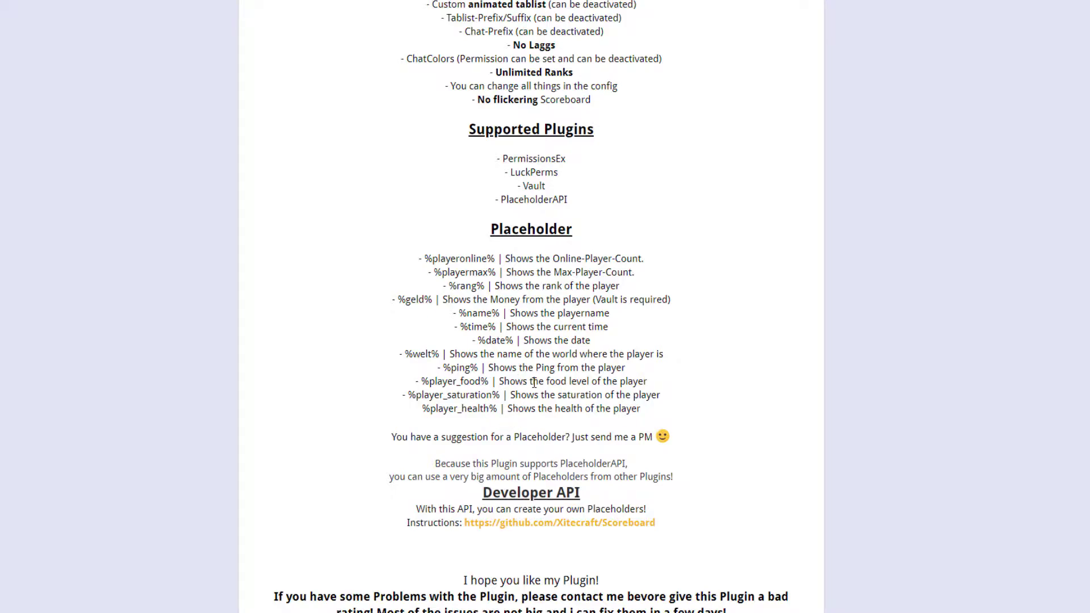
{"action": "scroll", "scroll_direction": "down", "scroll_amount": 3}
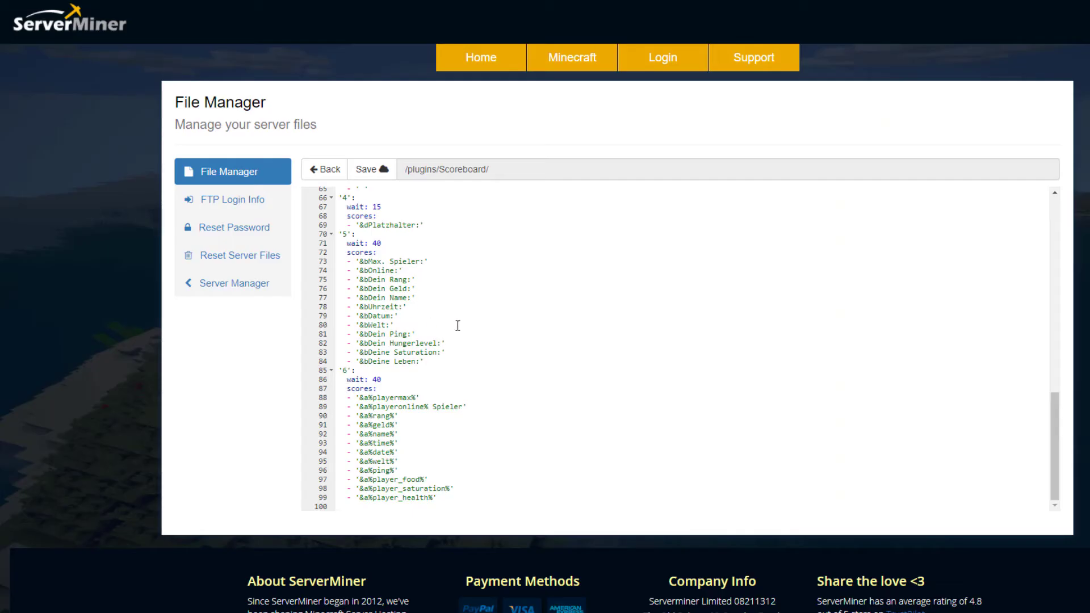
Review the titel entries at the top of scoreboard.yml and save the file.
{"action": "scroll", "scroll_direction": "up", "scroll_amount": 3}
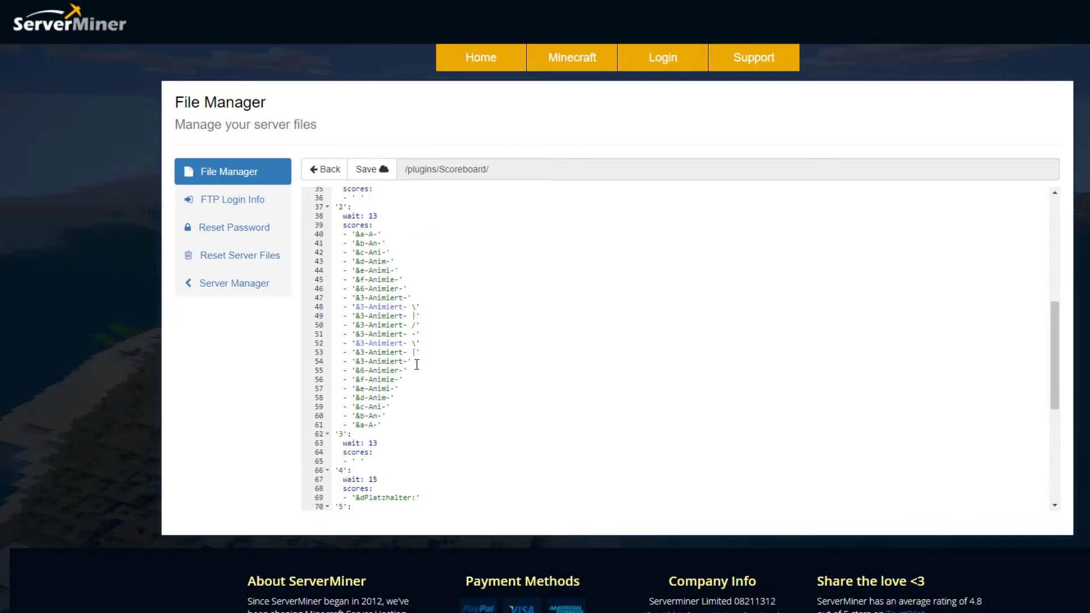
{"action": "scroll", "scroll_direction": "up", "scroll_amount": 3}
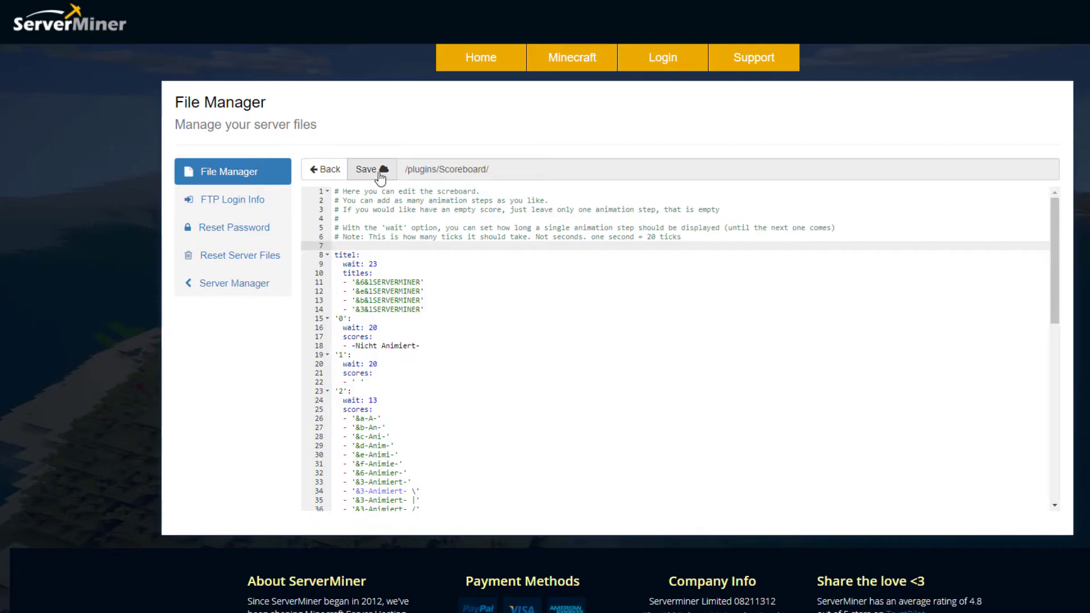
{"action": "left_click", "coordinate": [367, 169]}
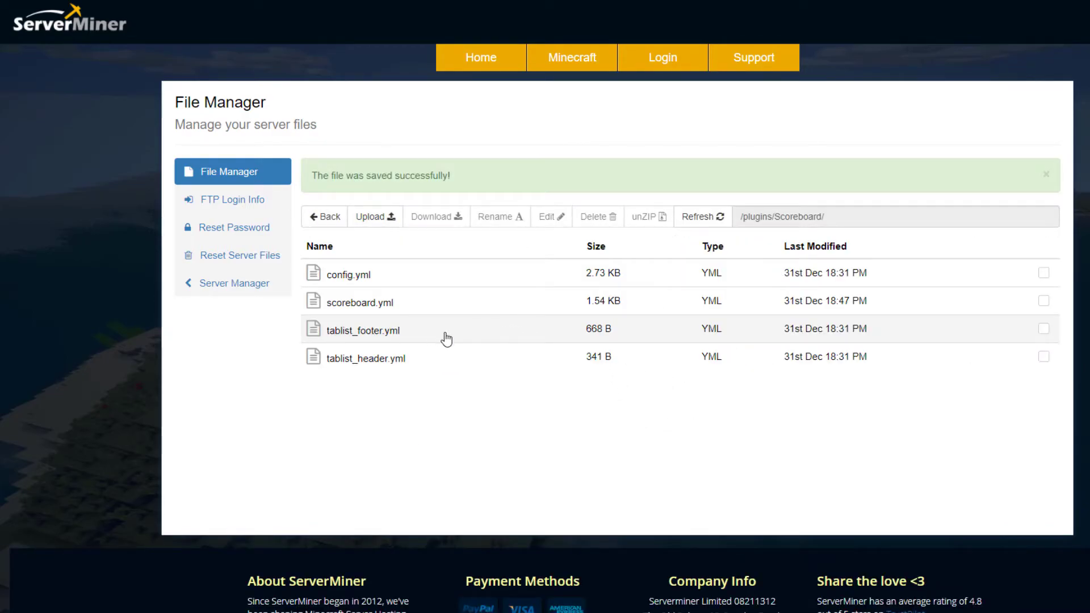
Open tablist_footer.yml from the /plugins/Scoreboard/ listing in the editor.
{"action": "scroll", "scroll_direction": "down", "scroll_amount": 3}
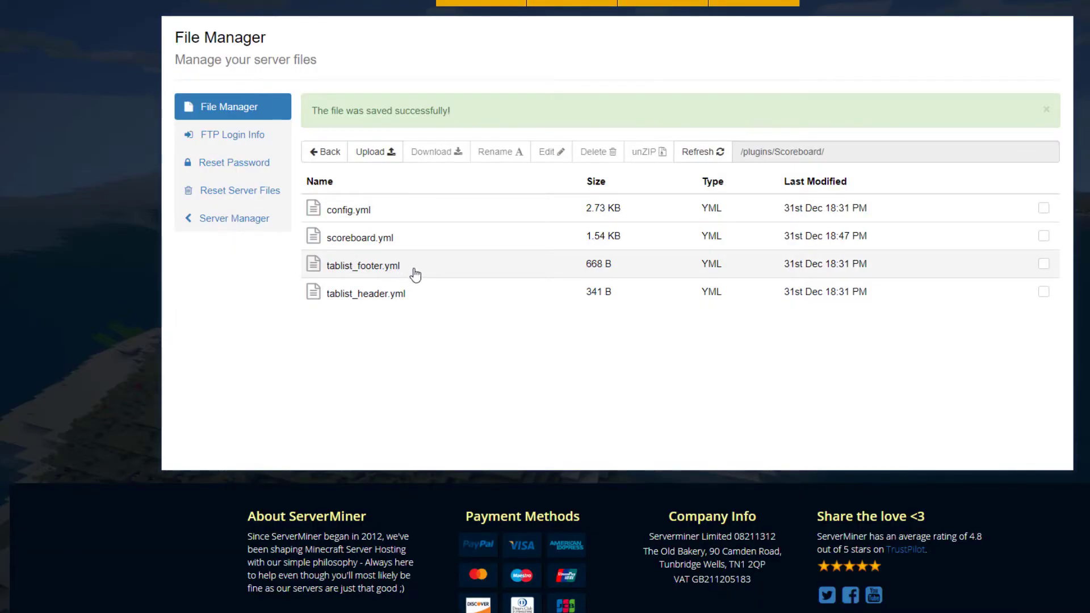
{"action": "left_click", "coordinate": [361, 265]}
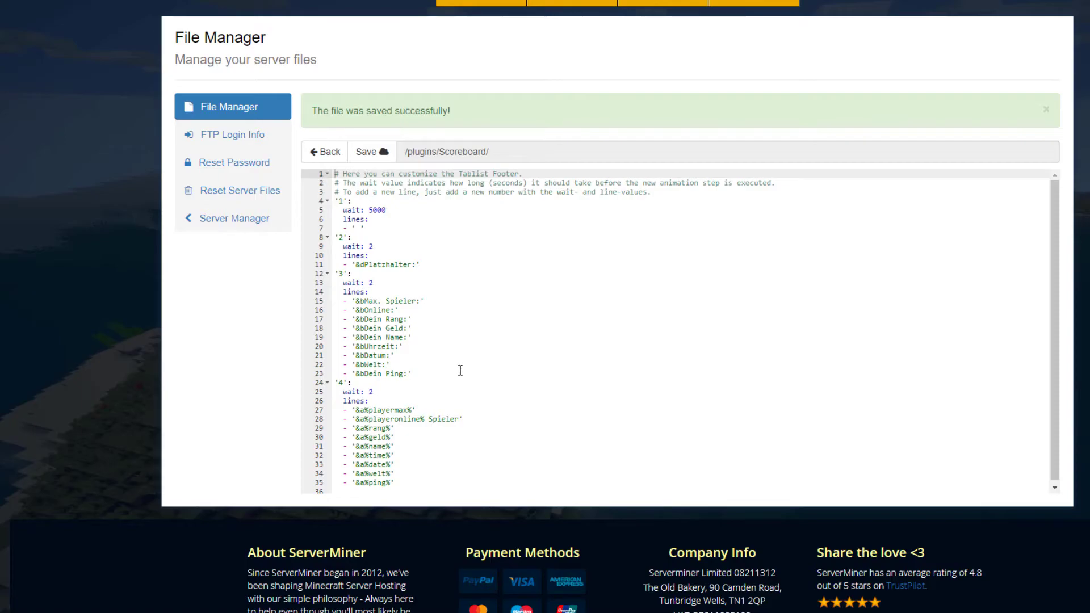
{"action": "scroll", "scroll_direction": "down", "scroll_amount": 3}
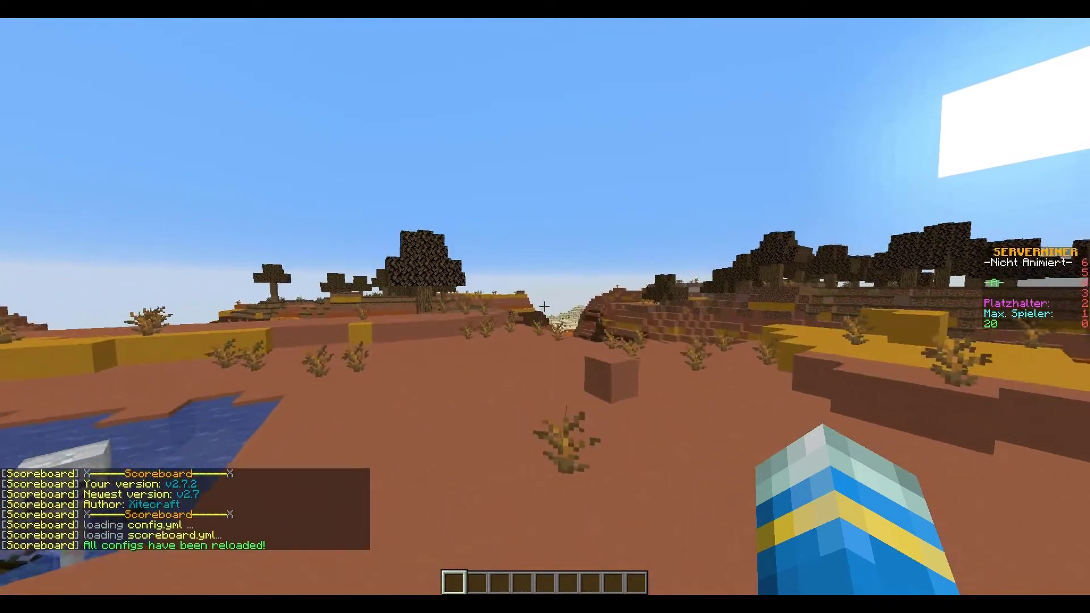
{"action": "mouse_move", "coordinate": [545, 306]}
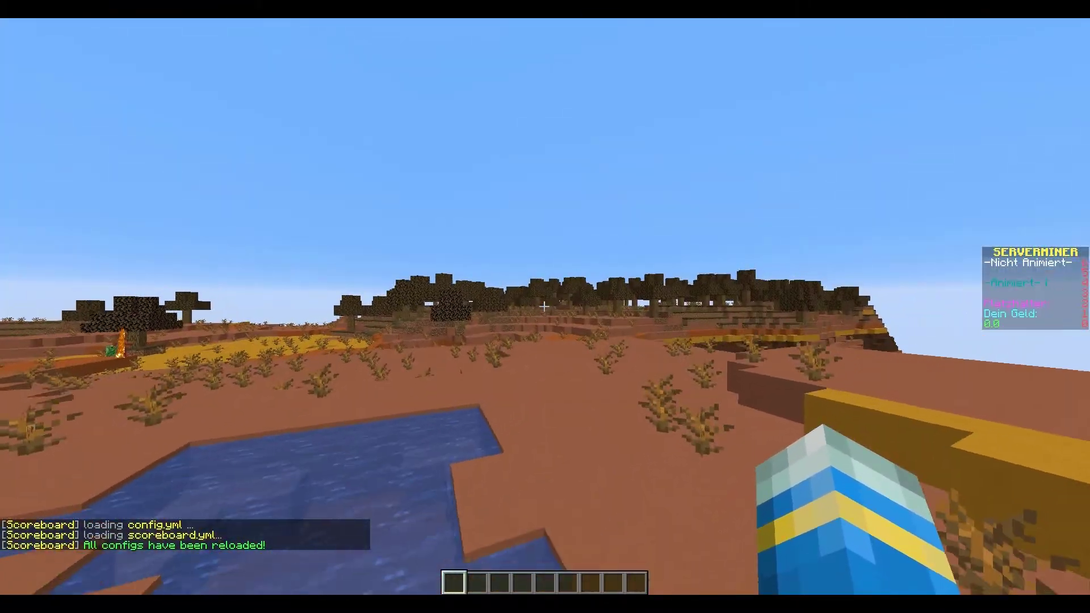
{"action": "mouse_move", "coordinate": [544, 307]}
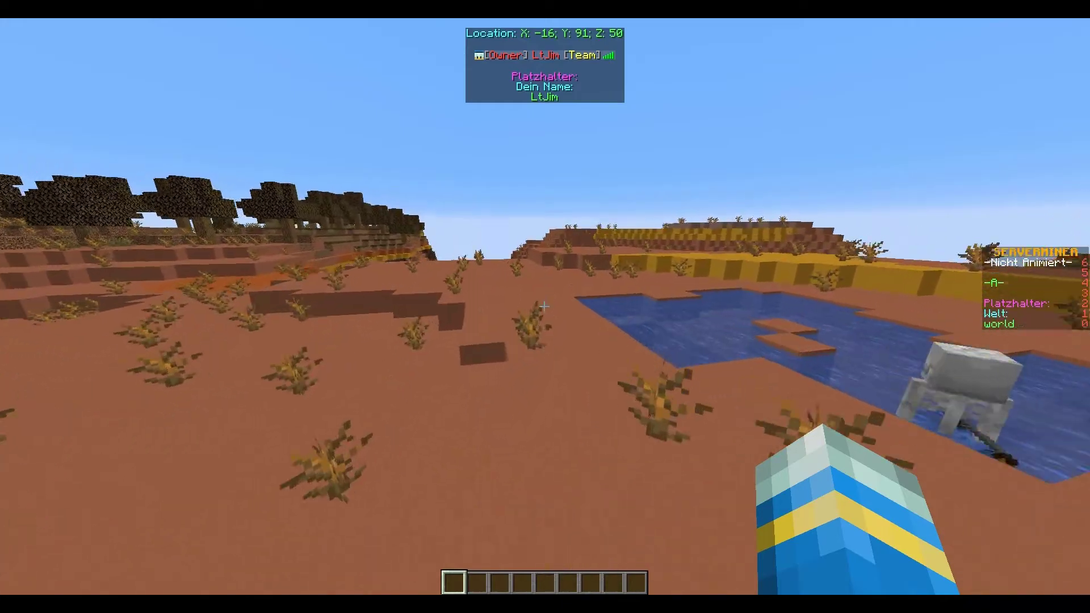
{"action": "mouse_move", "coordinate": [545, 306]}
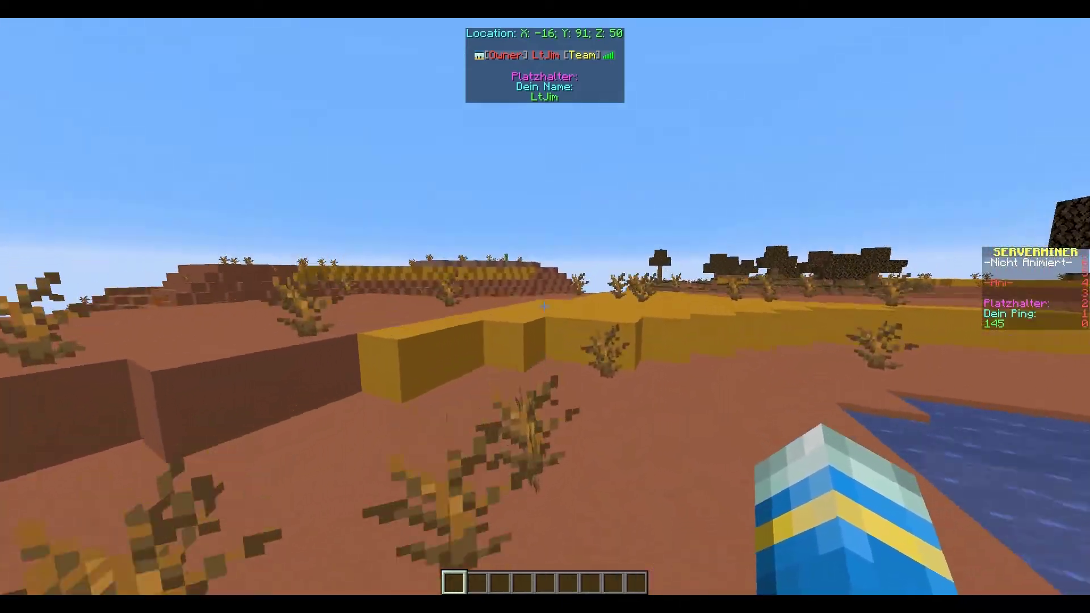
{"action": "mouse_move", "coordinate": [545, 307]}
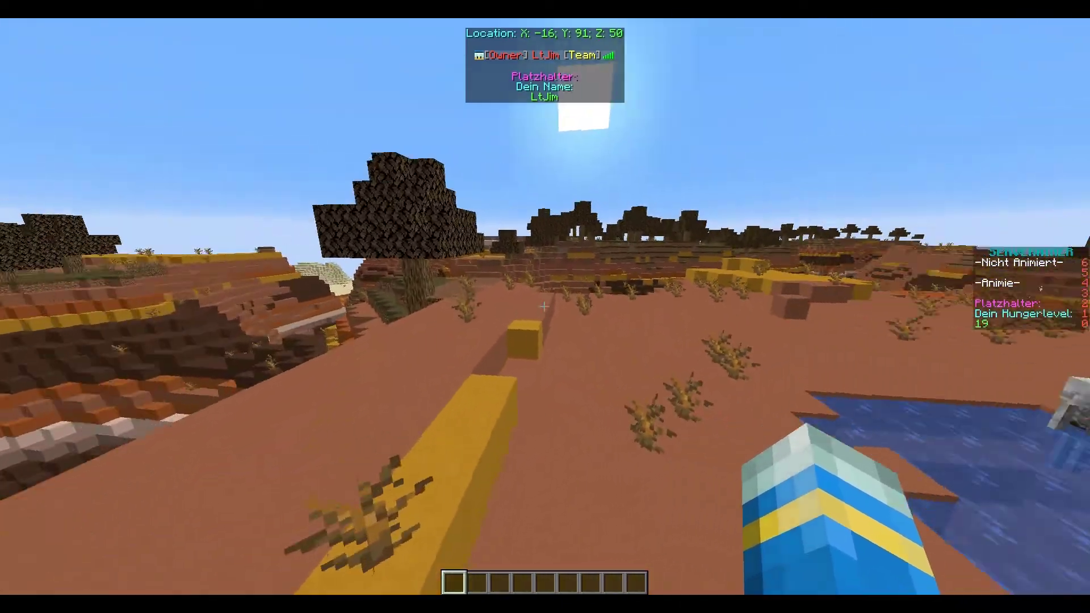